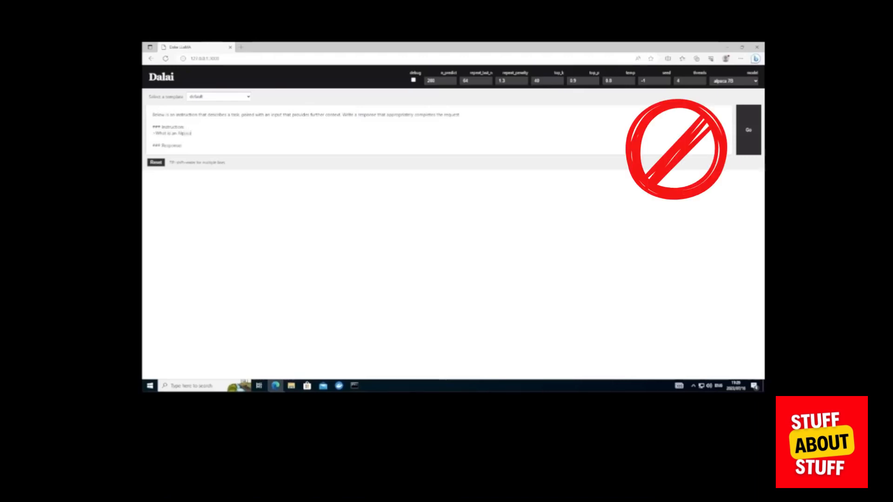
- Type 'What is a' after '### Instruction:' in Dalai's prompt box
{"action": "left_click", "coordinate": [748, 129]}
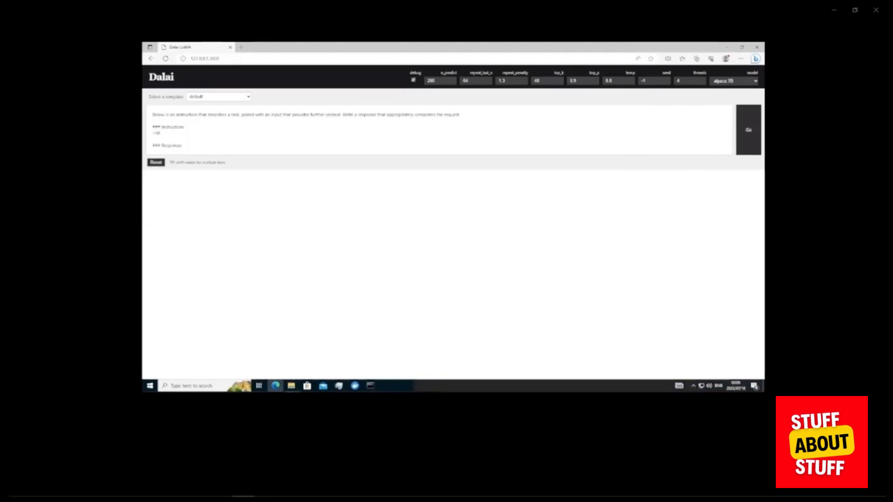
{"action": "type", "text": "What is an alpac"}
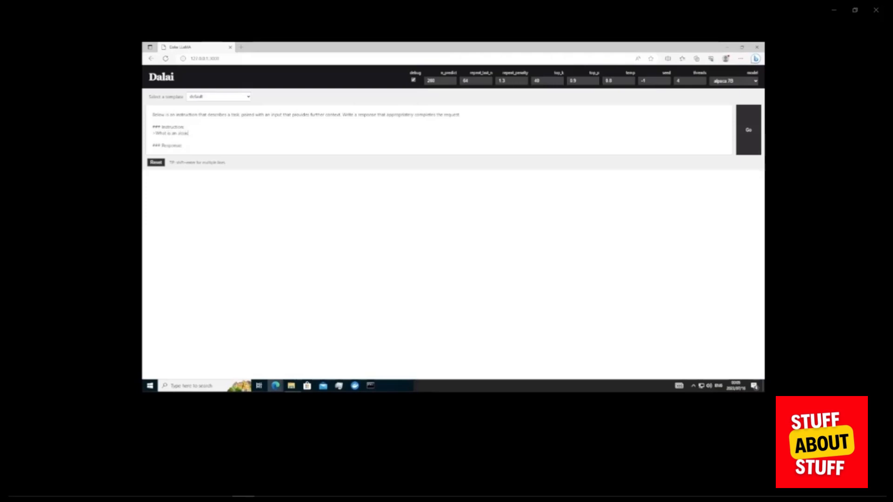
{"action": "left_click", "coordinate": [749, 130]}
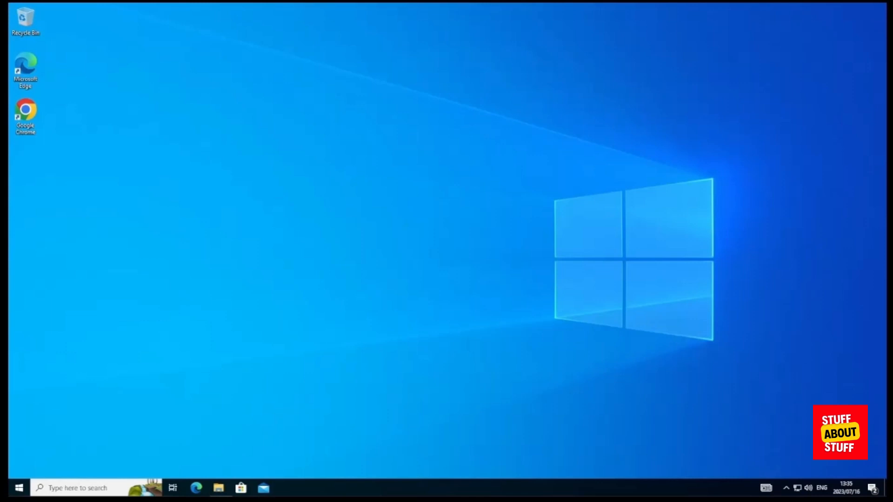
- Search 'window' and apply Virtual Machine Platform and Windows Subsystem for Linux features
{"action": "left_click", "coordinate": [84, 488]}
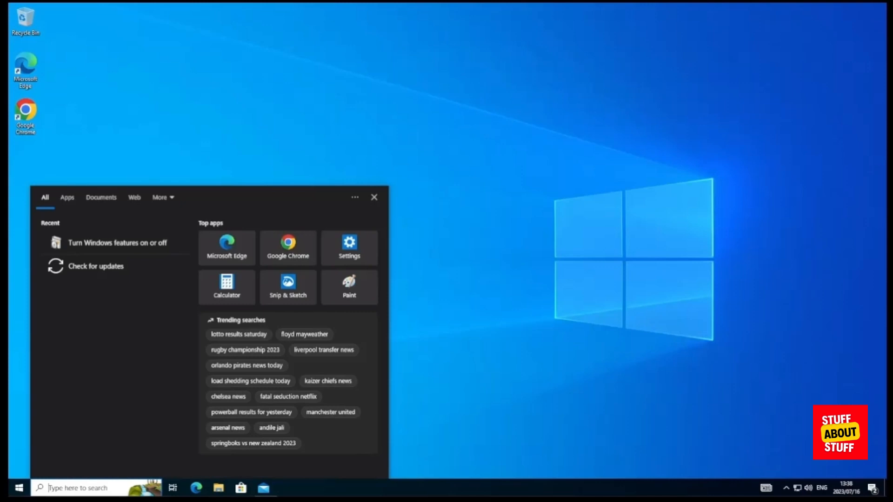
{"action": "type", "text": "window"}
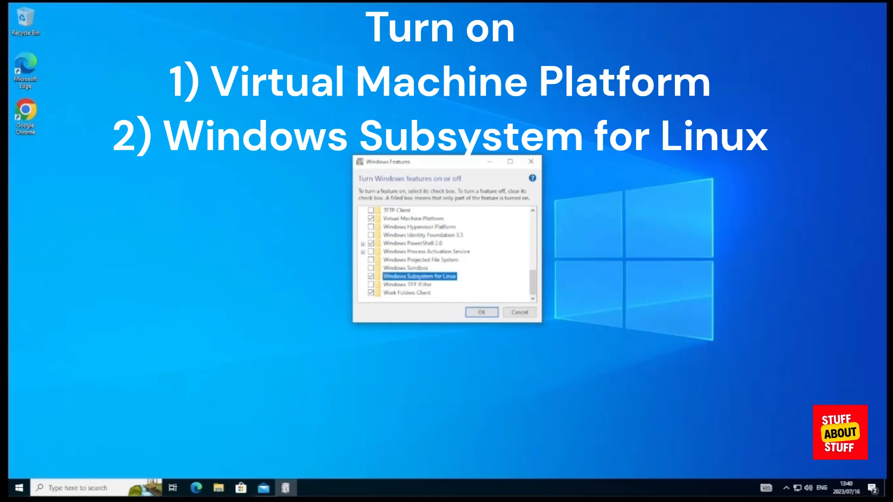
{"action": "left_click", "coordinate": [481, 312]}
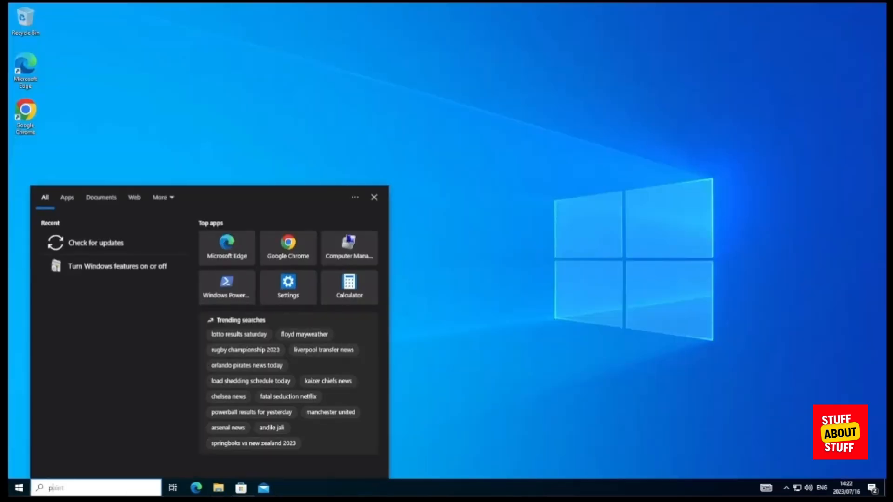
- Run 'wsl --update' in Windows PowerShell launched as administrator
{"action": "type", "text": "power"}
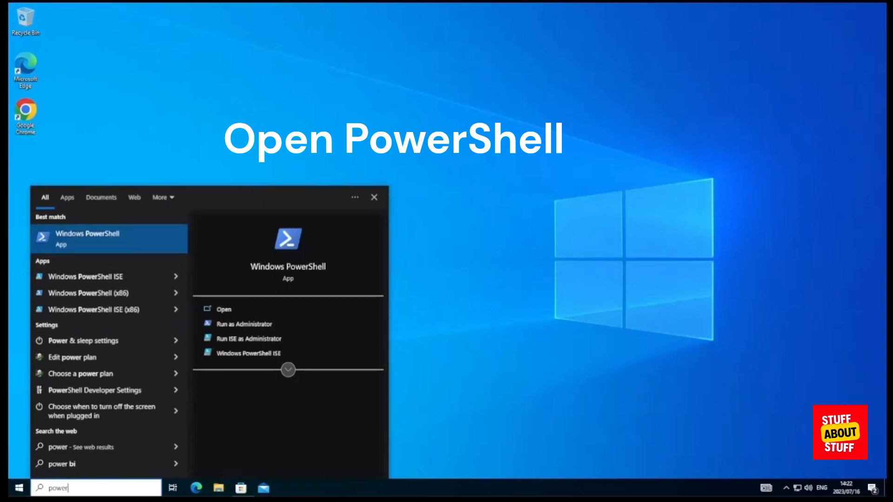
{"action": "right_click", "coordinate": [93, 239]}
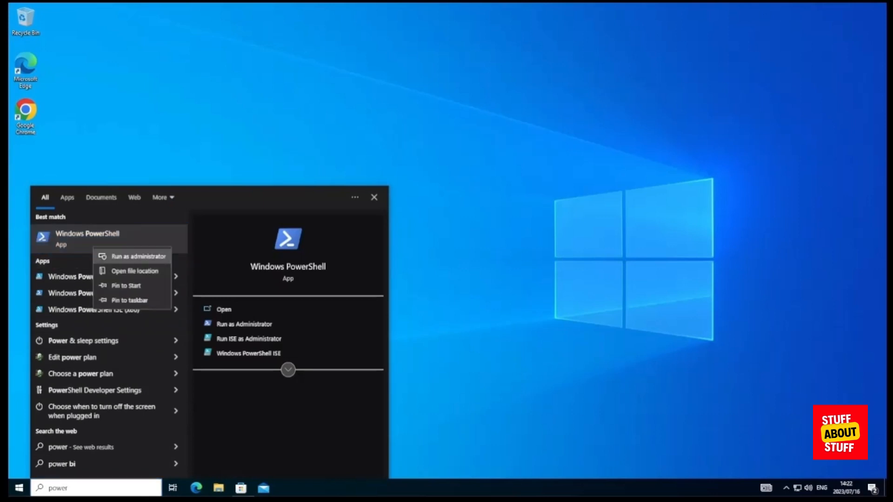
{"action": "left_click", "coordinate": [138, 256]}
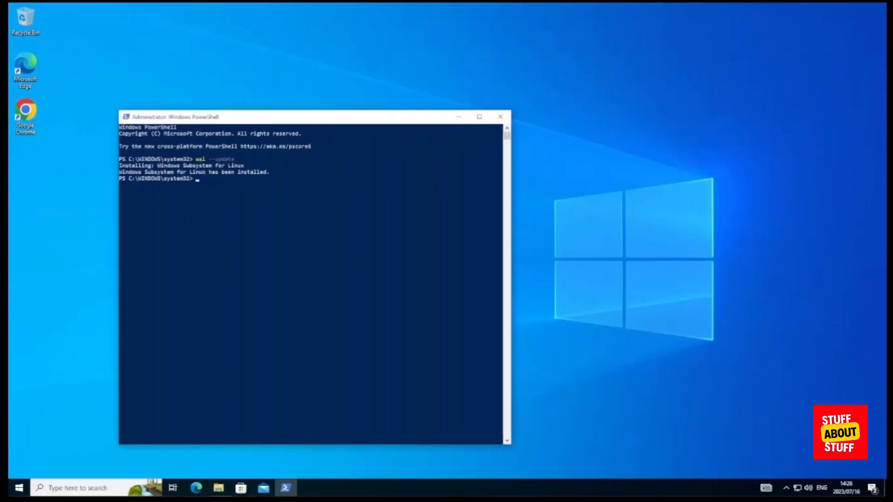
{"action": "type", "text": "wsl --update"}
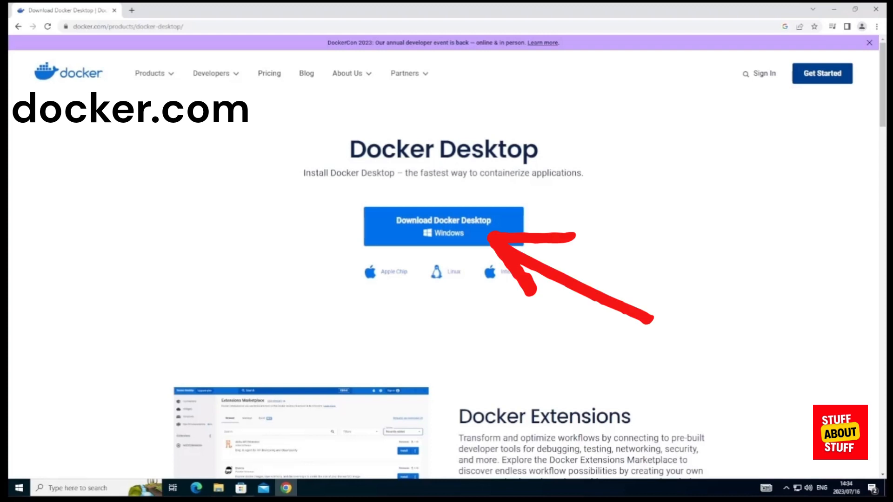
- Download and install Docker Desktop for Windows using WSL 2, then log out
{"action": "left_click", "coordinate": [443, 226]}
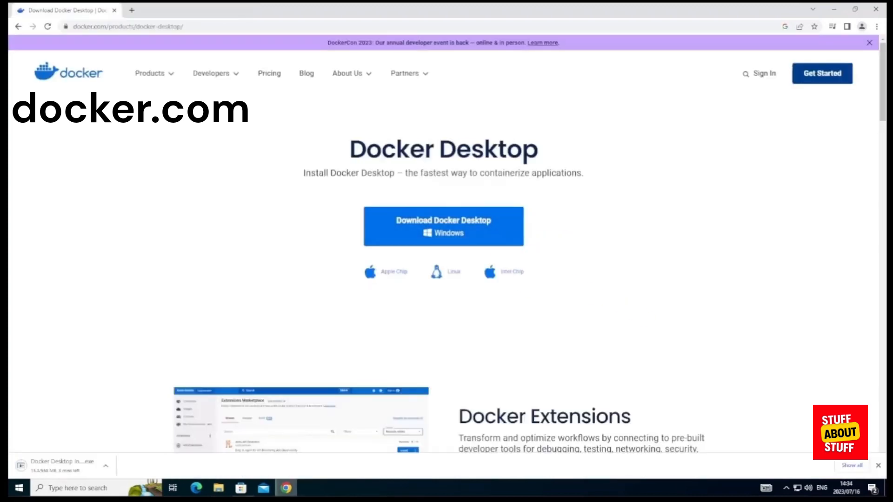
{"action": "left_click", "coordinate": [107, 467]}
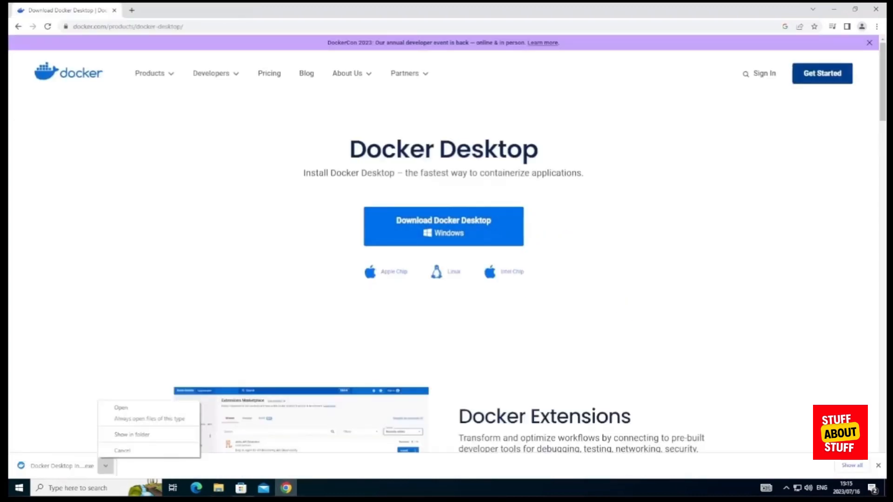
{"action": "left_click", "coordinate": [121, 408]}
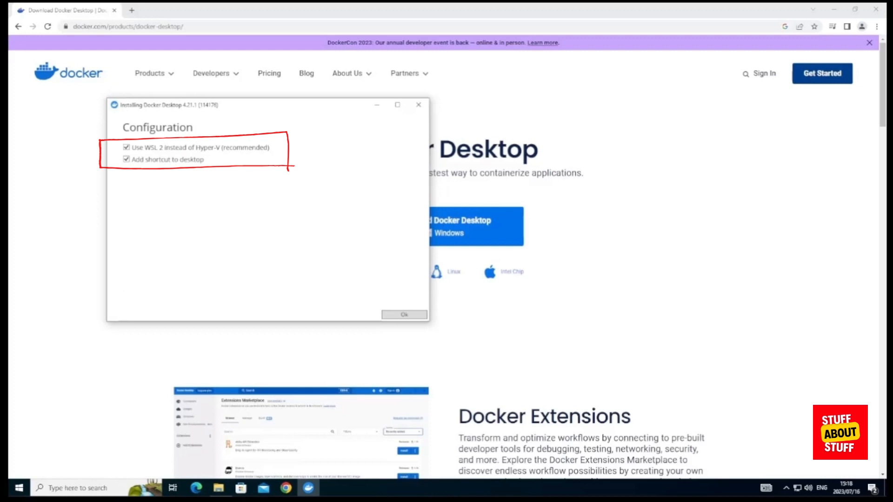
{"action": "left_click", "coordinate": [404, 314]}
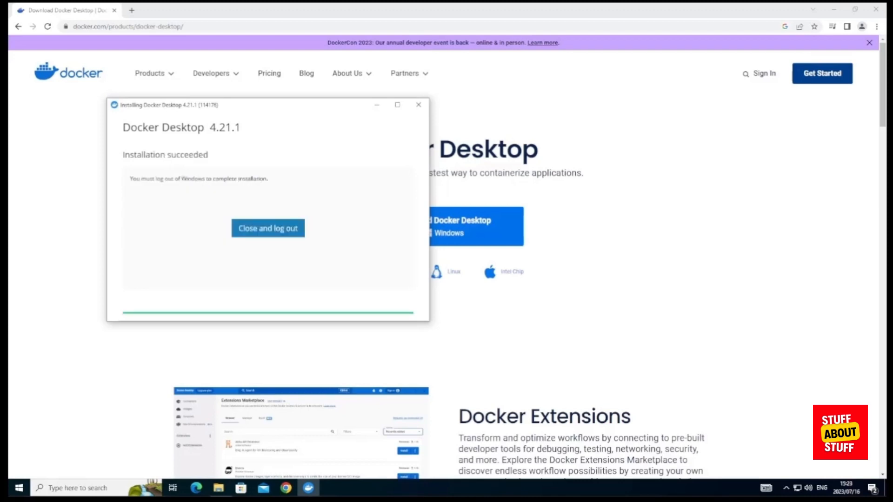
{"action": "left_click", "coordinate": [267, 228]}
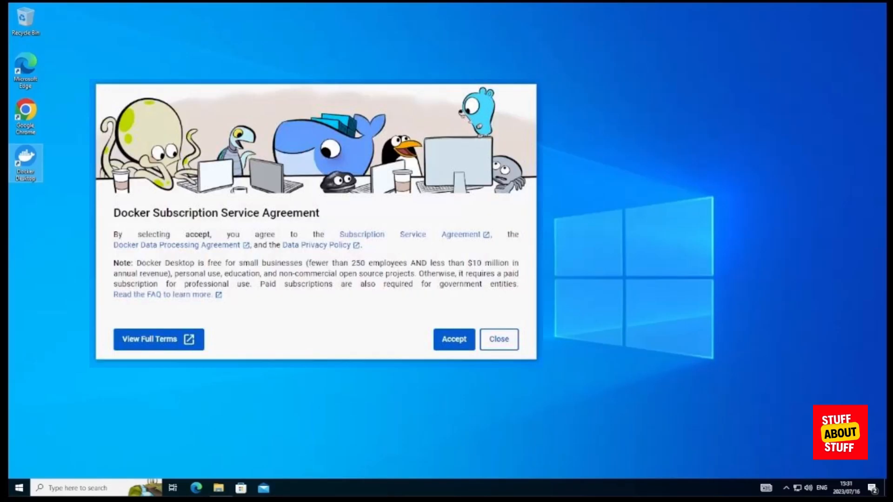
- Accept the Docker subscription service agreement and launch Docker Desktop from the desktop icon
{"action": "left_click", "coordinate": [454, 340]}
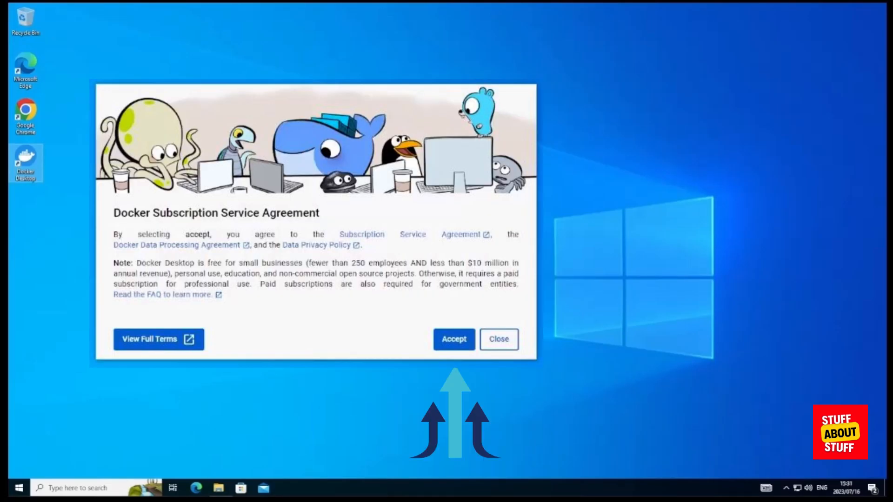
{"action": "left_click", "coordinate": [454, 339]}
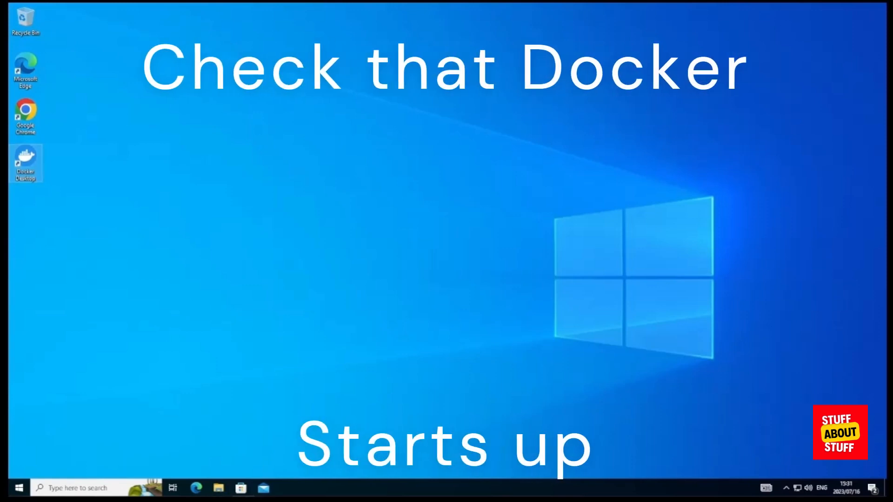
{"action": "double_click", "coordinate": [25, 163]}
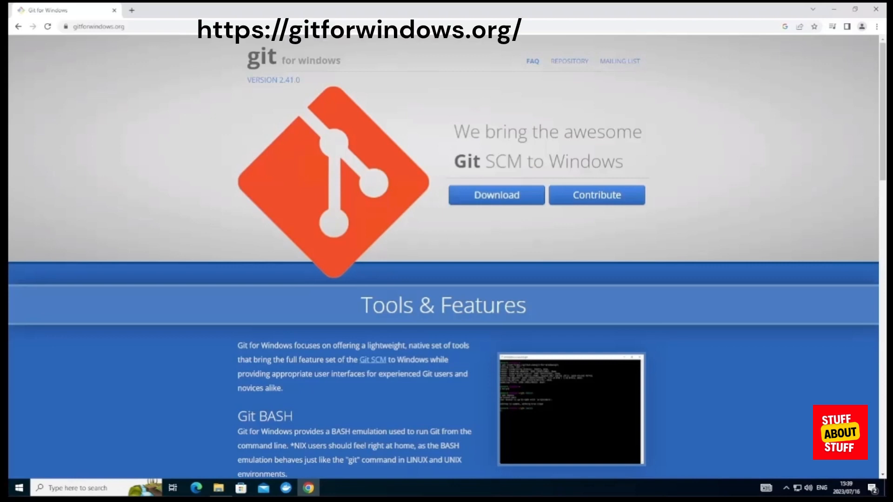
- Download and run the Git for Windows installer, keeping the default folder and branch naming
{"action": "left_click", "coordinate": [496, 195]}
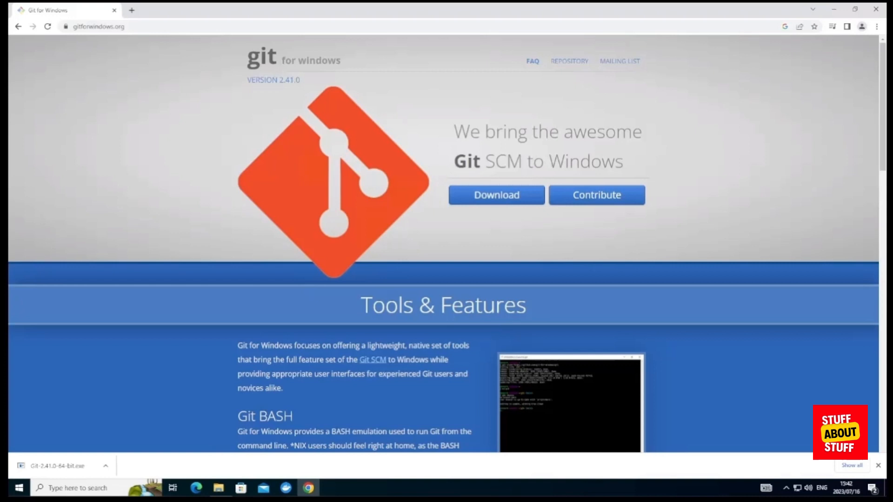
{"action": "left_click", "coordinate": [54, 466]}
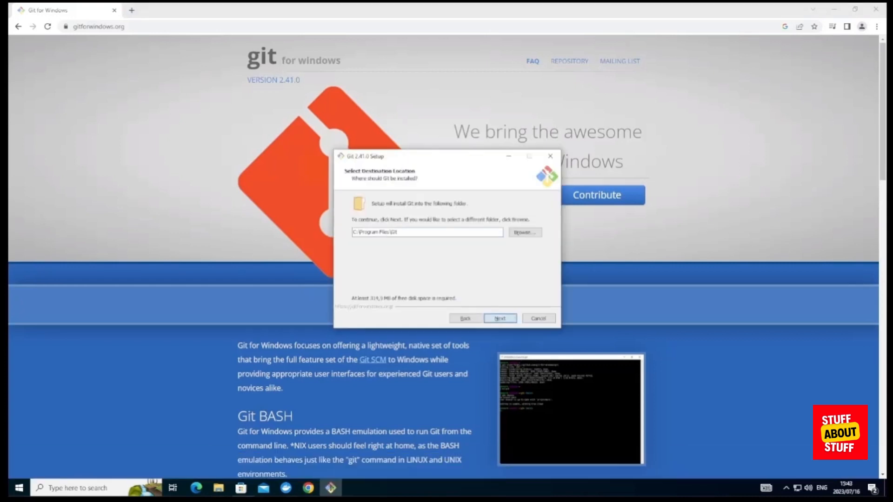
{"action": "left_click", "coordinate": [500, 318]}
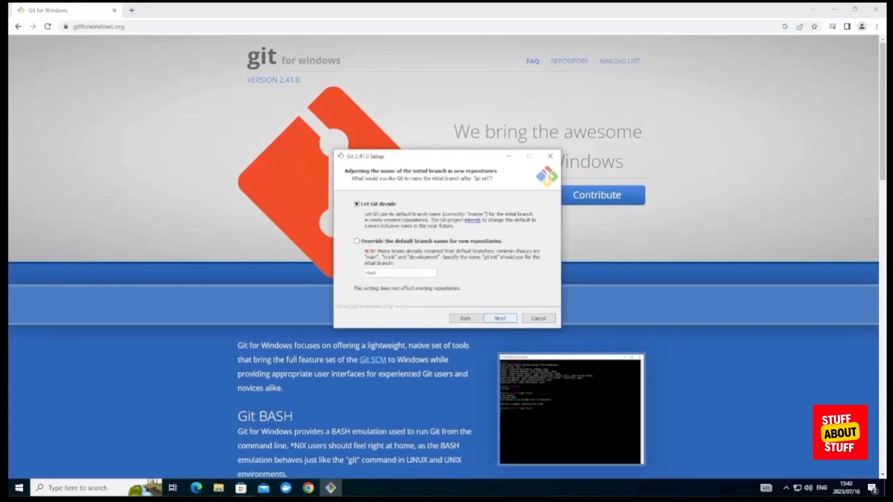
{"action": "left_click", "coordinate": [500, 318]}
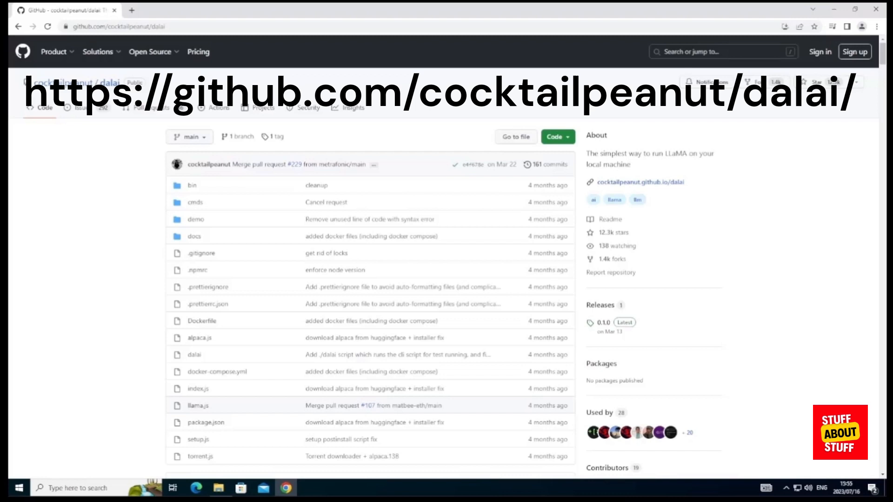
{"action": "left_click", "coordinate": [558, 136]}
{"action": "type", "text": "mkdir dalai"}
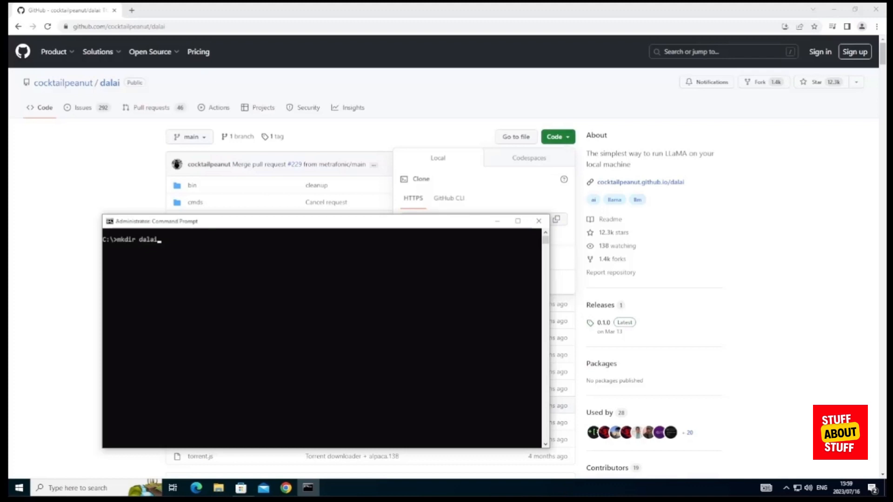
{"action": "type", "text": "cd dalai"}
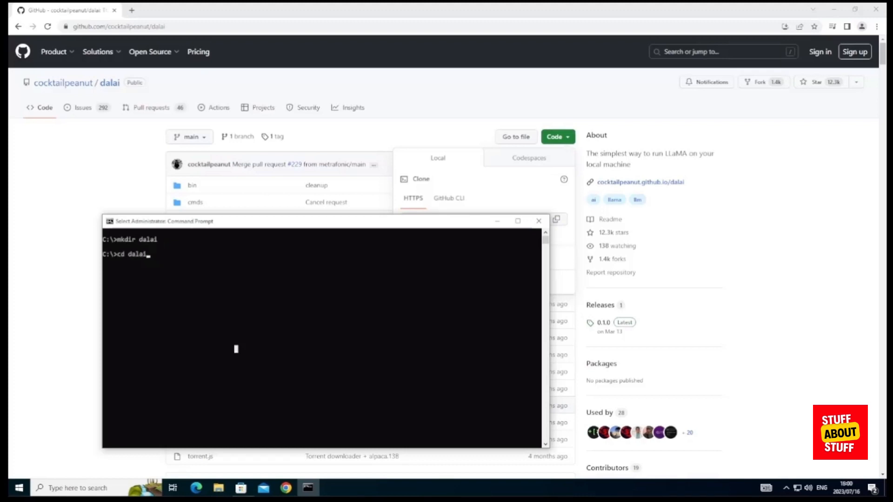
{"action": "key", "text": "Enter"}
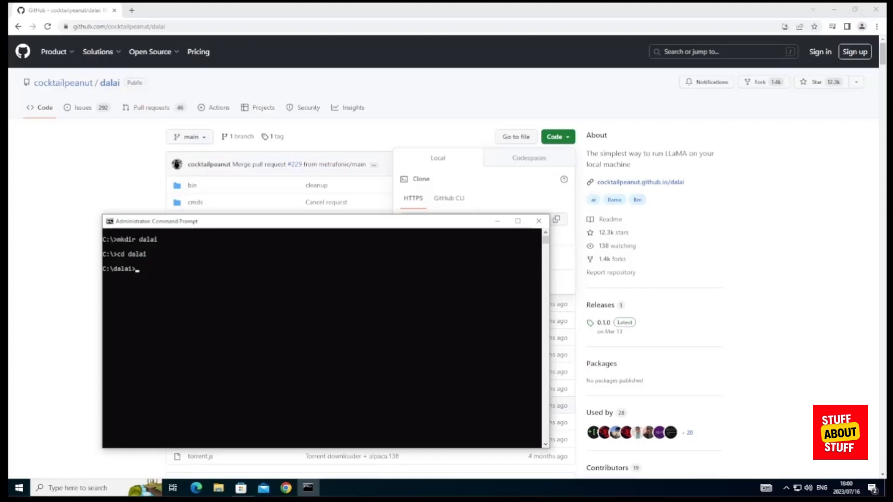
{"action": "type", "text": "git clone https://github.com/cocktailpeanut/dalai.git"}
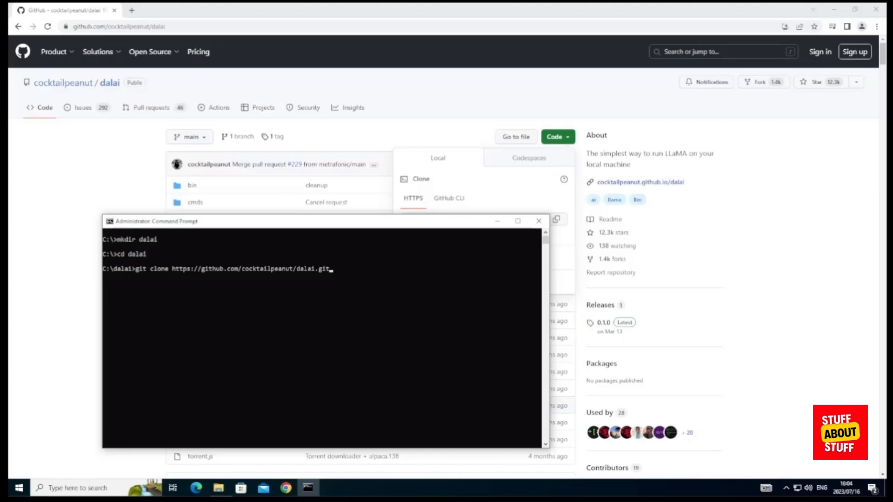
{"action": "key", "text": "Enter"}
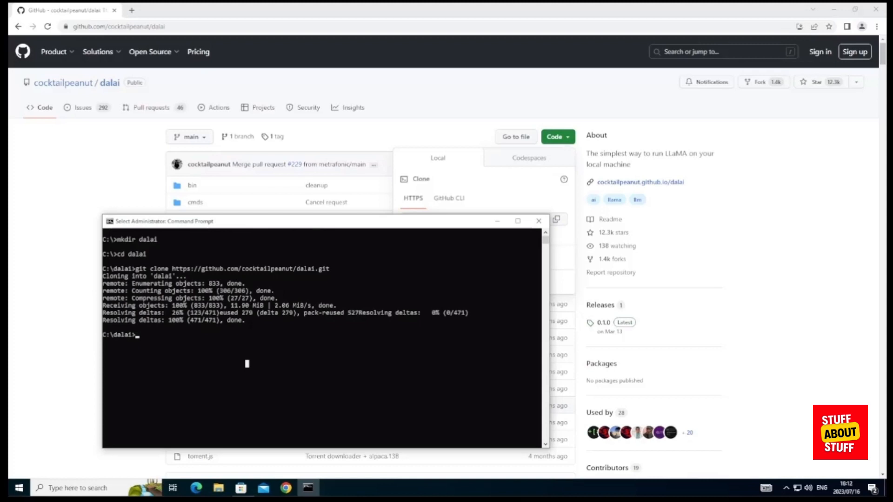
- Change into the cloned dalai folder to run the Docker build and Alpaca 7B install
{"action": "type", "text": "cd d"}
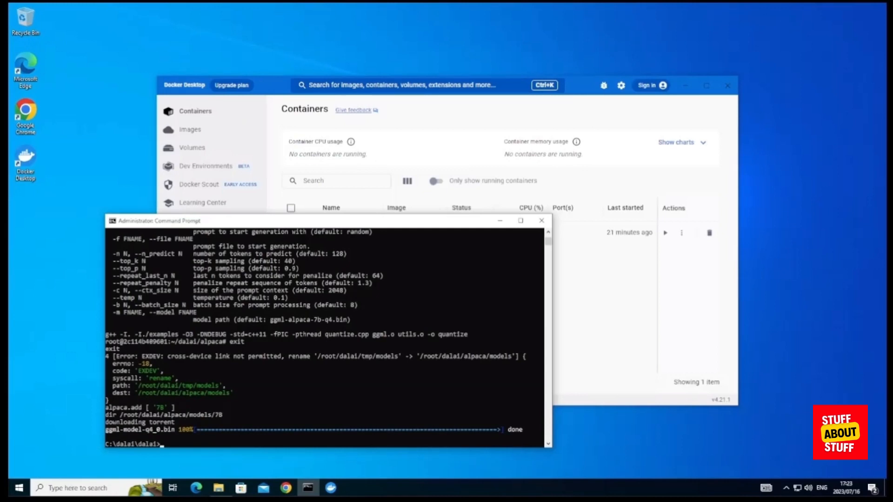
- Run 'docker compose up -d' to start the dalai container in the background
{"action": "type", "text": "docker compose up -d"}
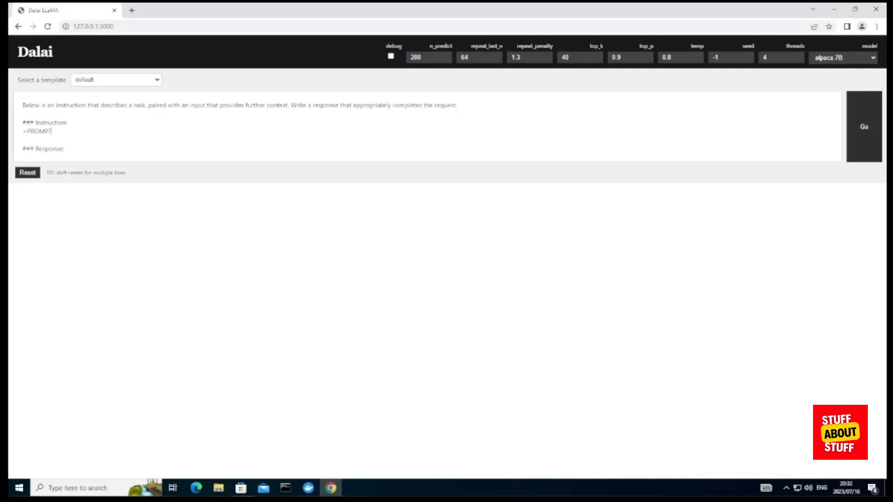
- Ask Alpaca 7B 'What is an Alpaca', then rerun it with debug output enabled
{"action": "key", "text": "Backspace"}
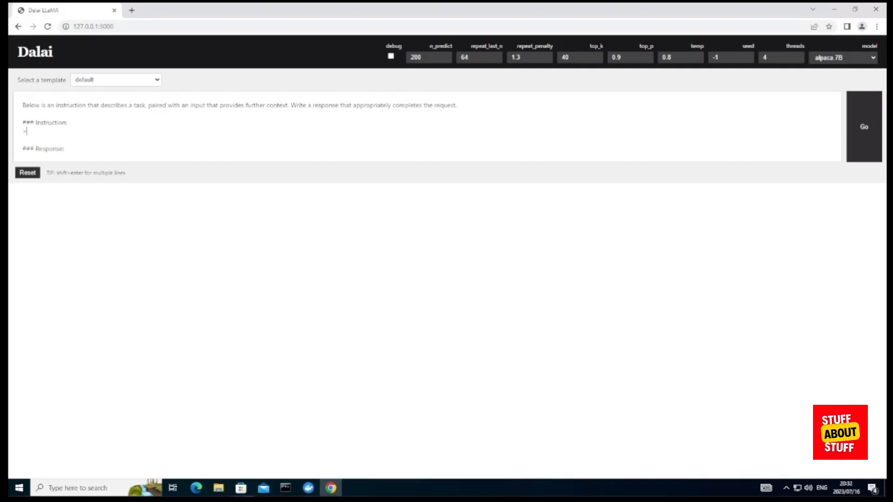
{"action": "type", "text": "What is an Alpaca"}
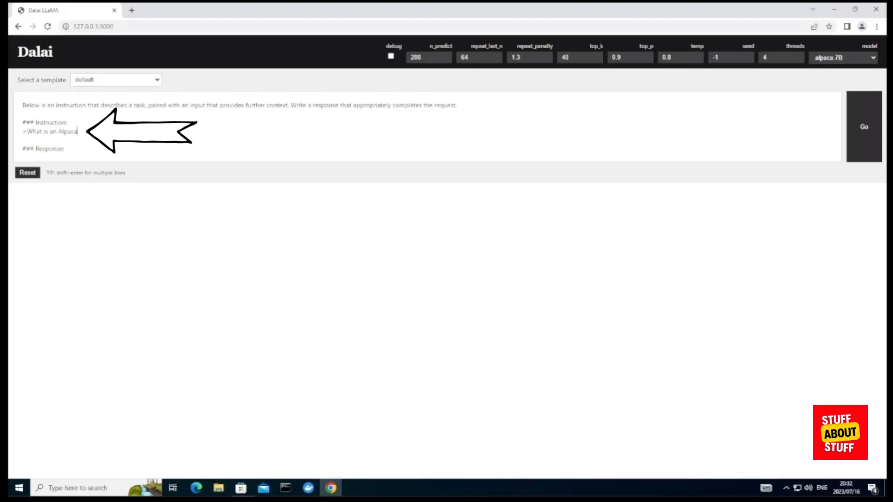
{"action": "left_click", "coordinate": [865, 126]}
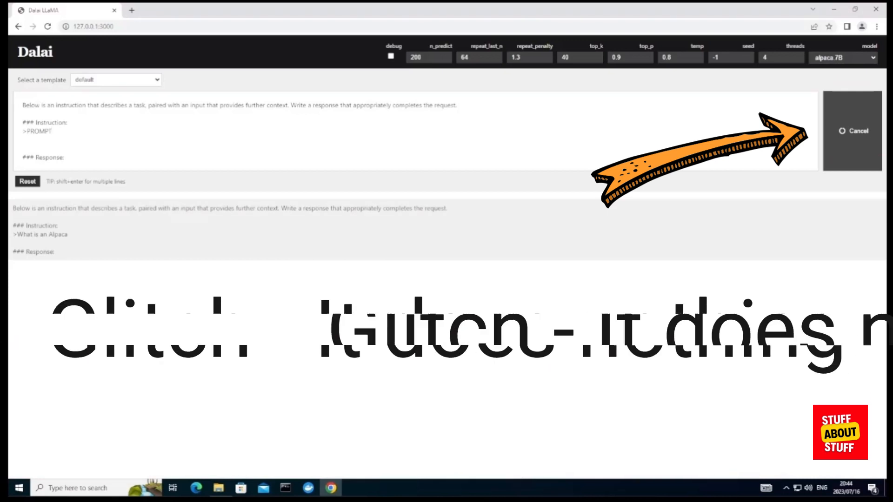
{"action": "left_click", "coordinate": [392, 56]}
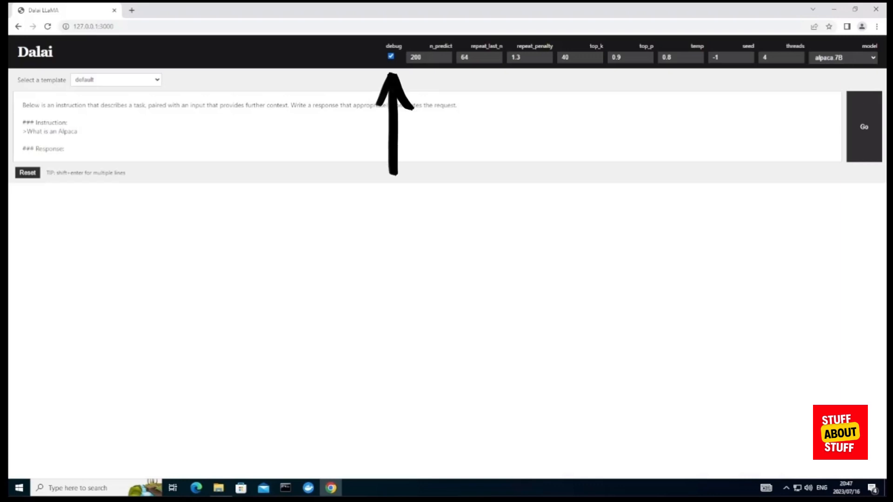
{"action": "left_click", "coordinate": [865, 126]}
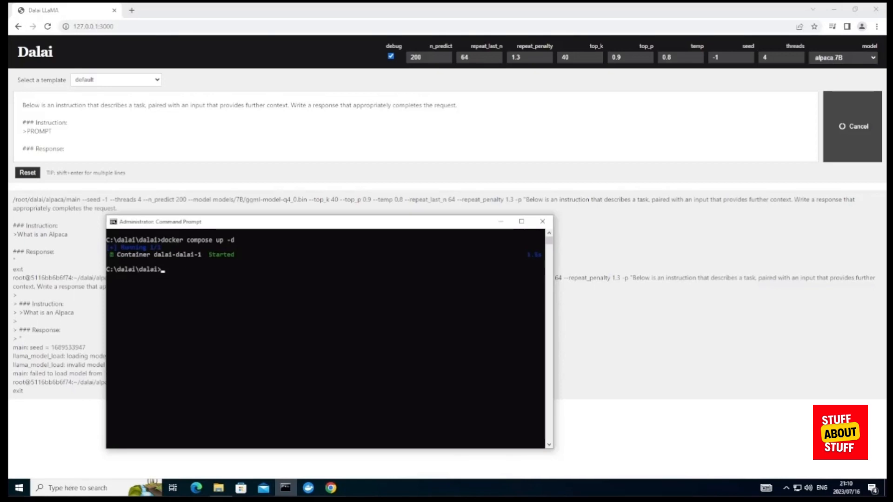
- Run 'docker container ls' and 'docker exec -it dalai-dalai-1 bash' in Command Prompt
{"action": "type", "text": "docker container ls"}
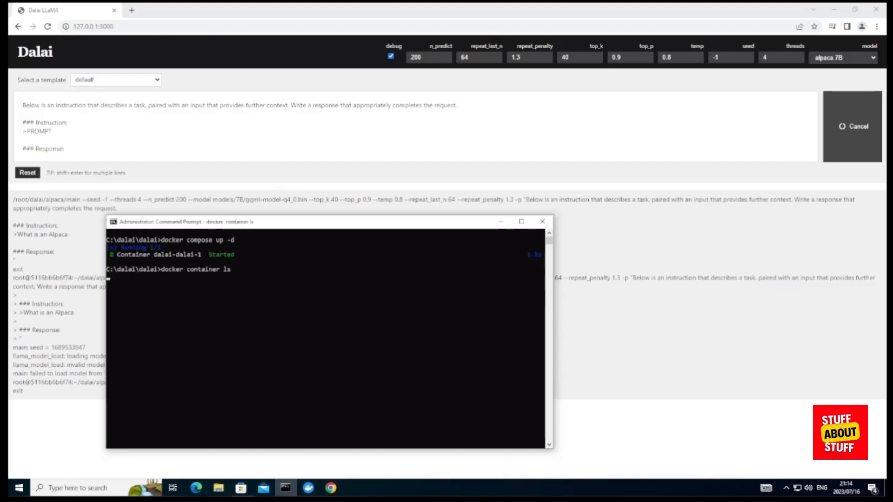
{"action": "type", "text": "docker exec -it dalai-dalai-1 bash"}
{"action": "type", "text": "cd /root/dalai/alpaca/models/7B/"}
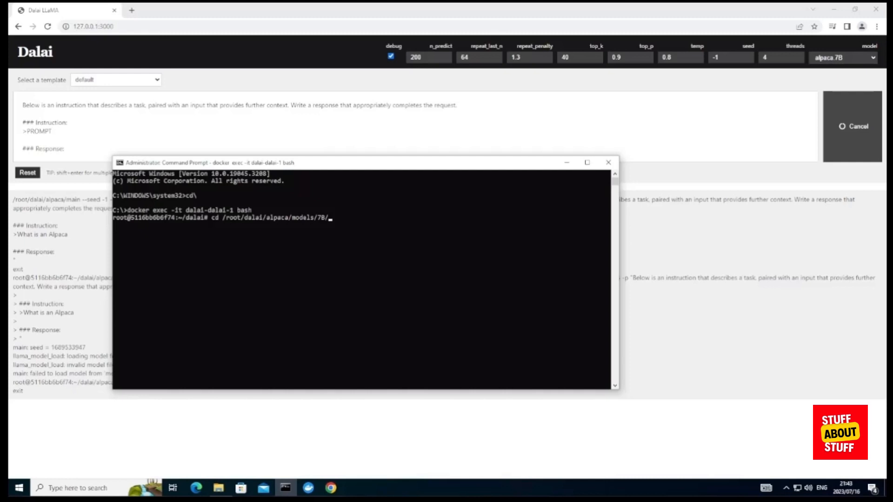
- In the 7B models folder, delete ggml-model-q4_0.bin, install wget, and copy the model's download link
{"action": "key", "text": "Enter"}
{"action": "type", "text": "ls"}
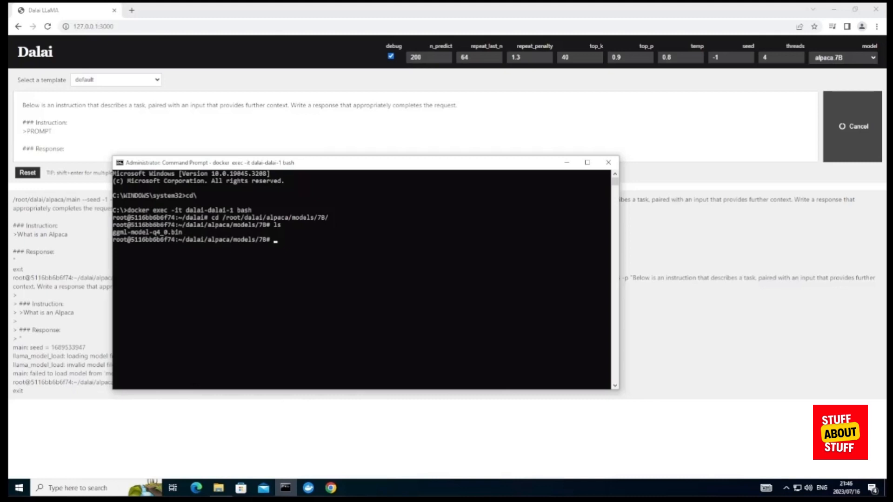
{"action": "type", "text": "rm ggml-model-q4_0.bin"}
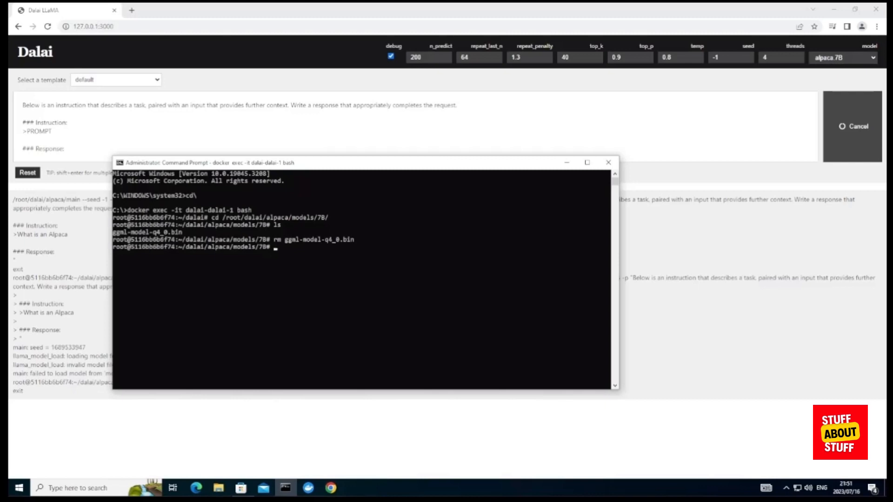
{"action": "type", "text": "apt-get install wget"}
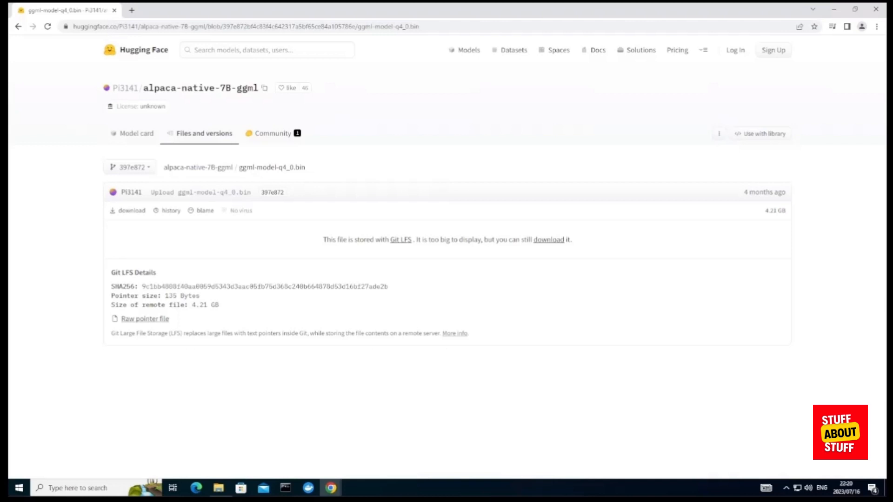
{"action": "right_click", "coordinate": [131, 210]}
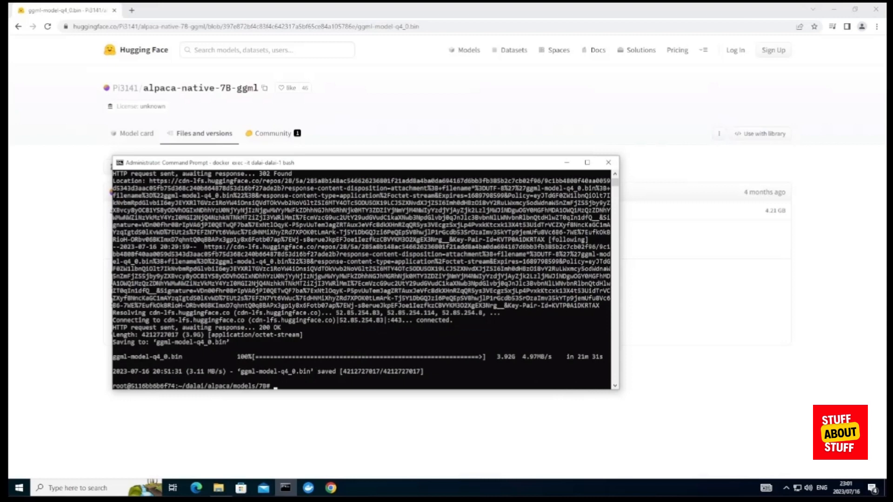
- Bring up the Windows Ctrl+Alt+Delete security screen and pick an option
{"action": "key", "text": "Ctrl+Alt+Delete"}
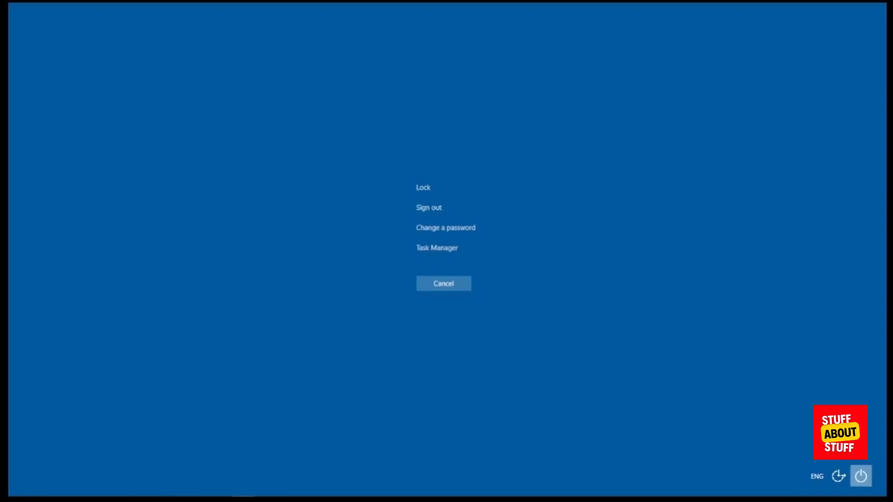
{"action": "left_click", "coordinate": [444, 283]}
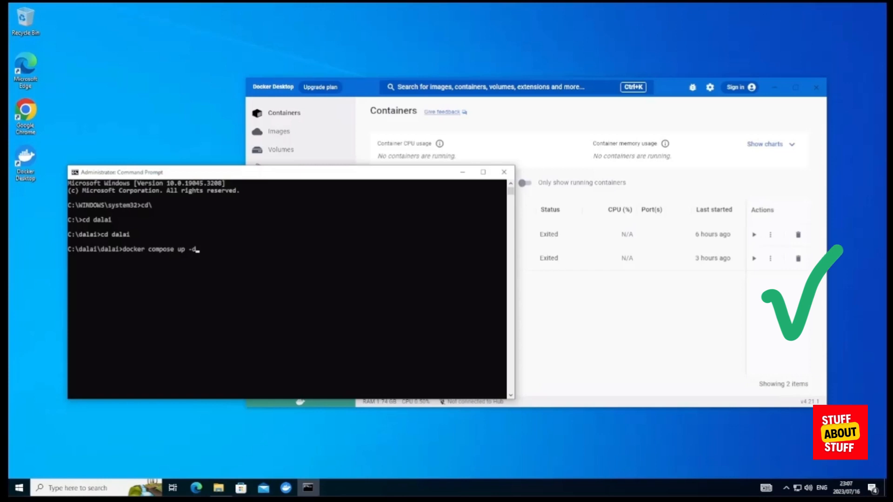
- Run 'docker compose up -d' in C:\dalai\dalai to start the containers
{"action": "key", "text": "Enter"}
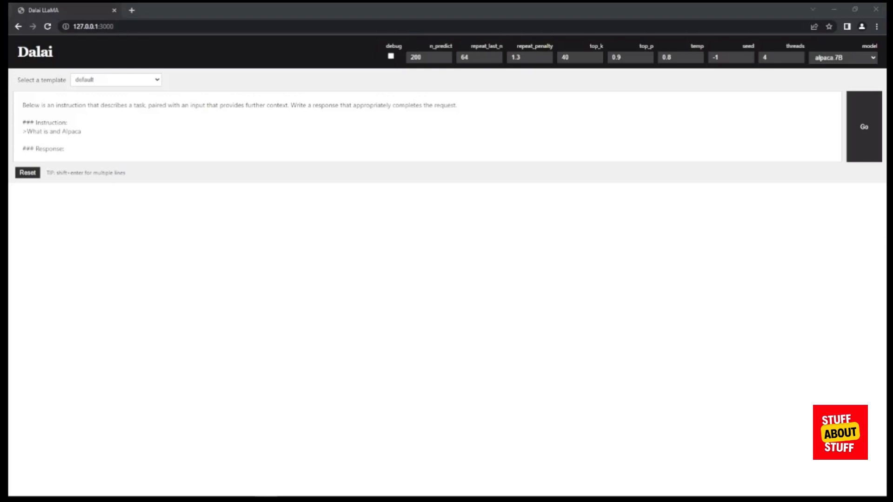
- Submit 'What is and Alpaca' to the alpaca.7B model with Go
{"action": "left_click", "coordinate": [863, 127]}
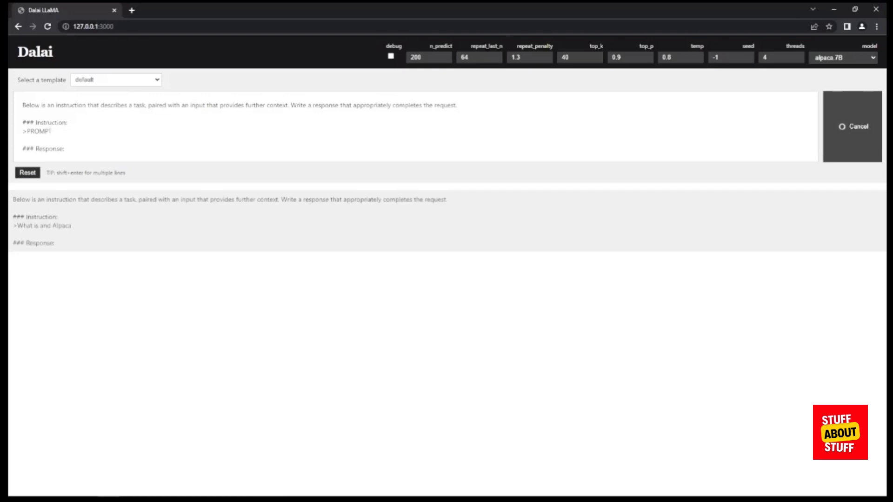